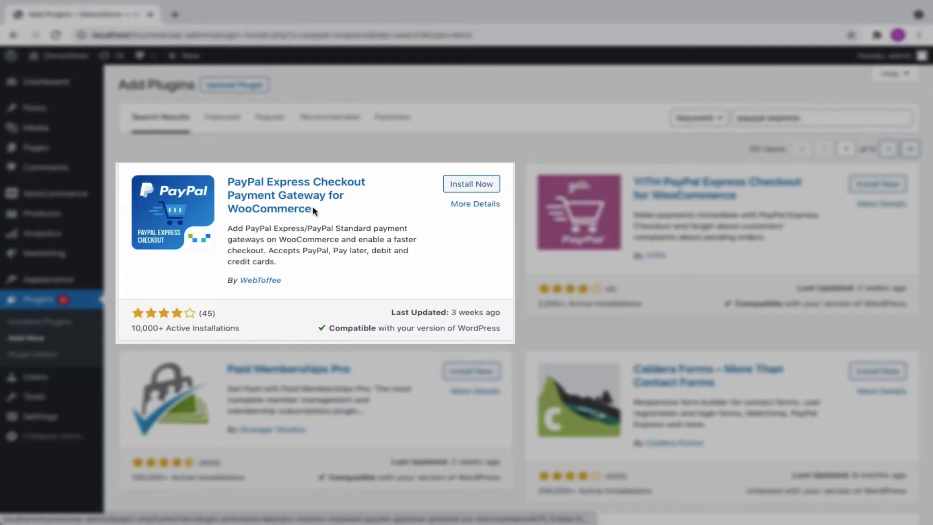
# Install and activate the PayPal Express Checkout Payment Gateway for WooCommerce plugin
pyautogui.click(471, 183)
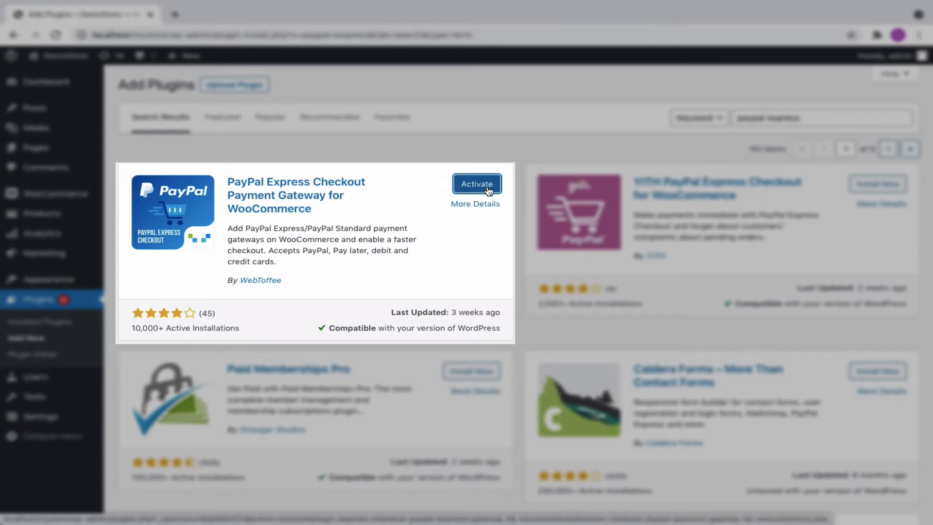
pyautogui.click(477, 184)
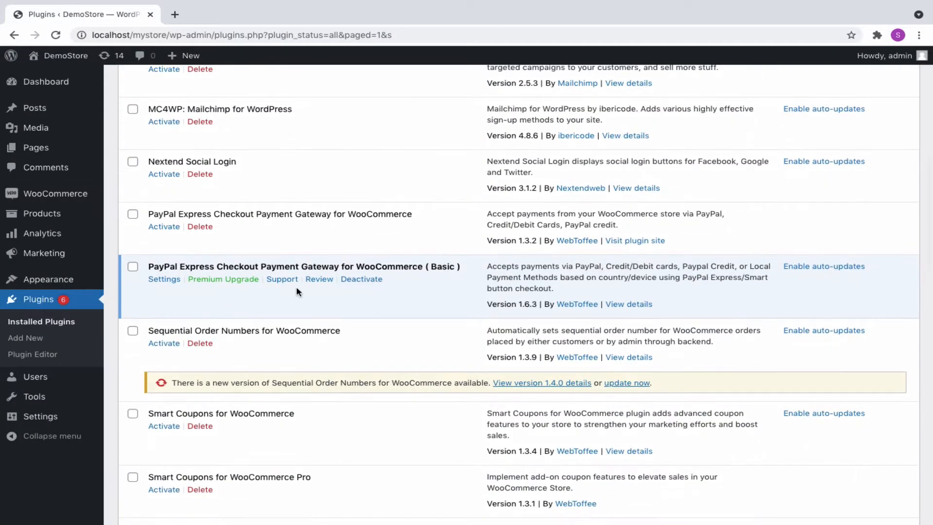
# Go to WooCommerce Settings > Payments and manage the enabled PayPal Express gateway
pyautogui.click(625, 383)
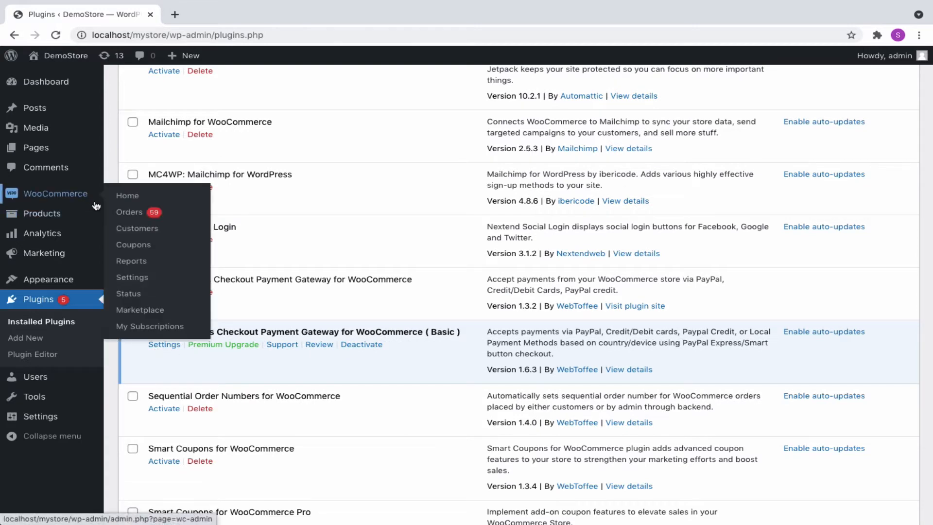
pyautogui.click(131, 277)
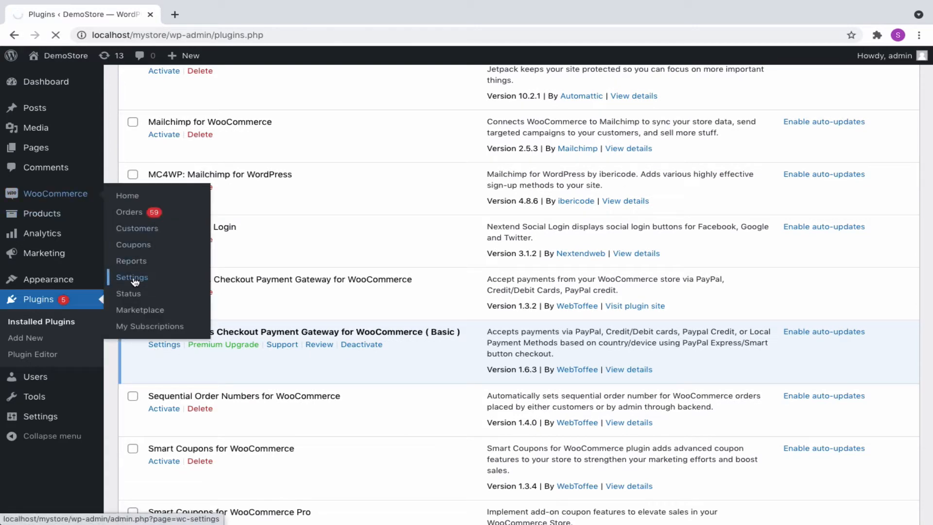
pyautogui.click(132, 278)
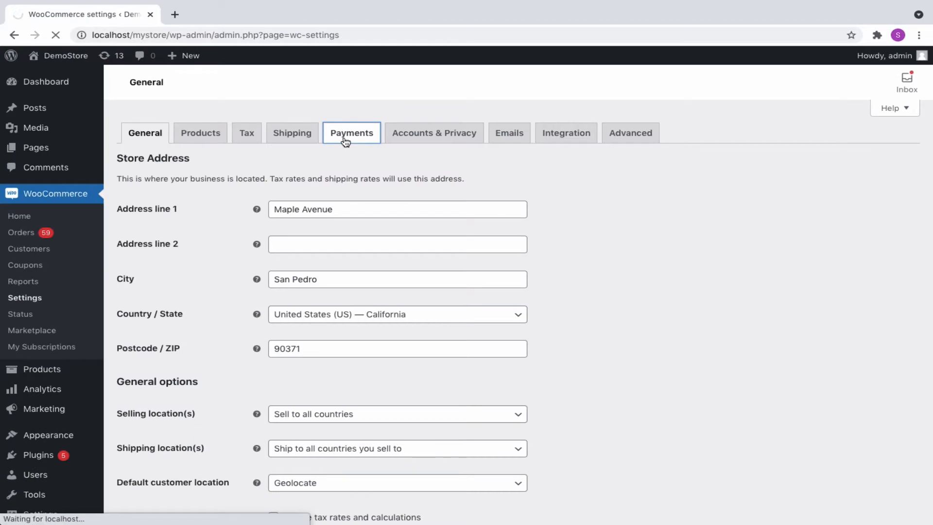
pyautogui.click(350, 133)
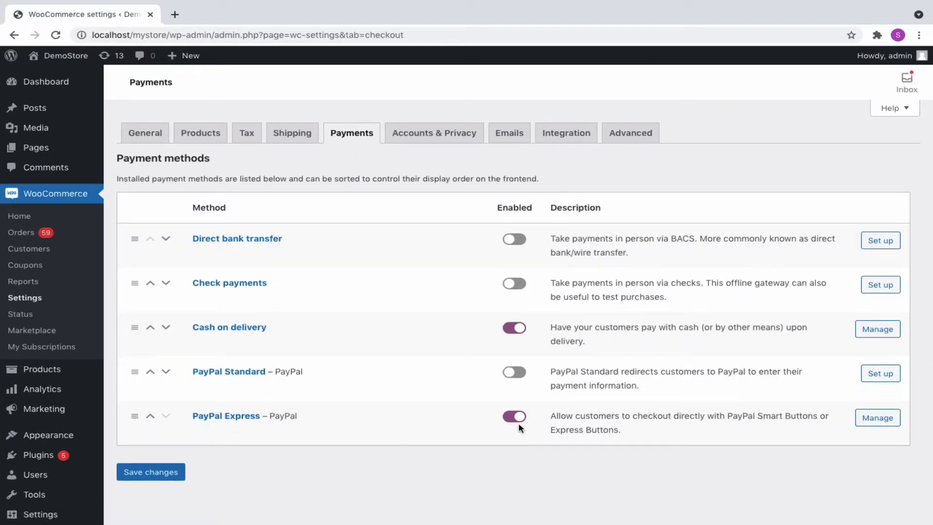
pyautogui.click(877, 417)
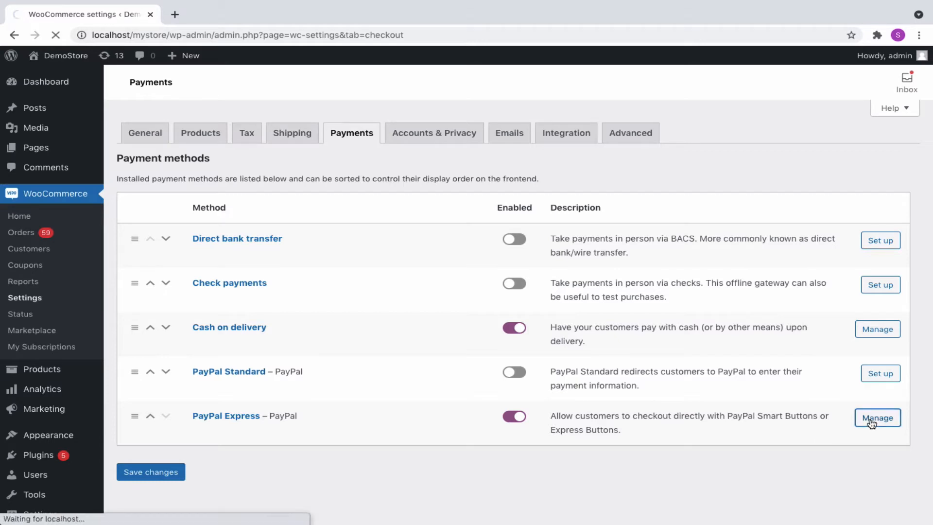
# Load the PayPal Express settings page with the gateway enabled and Smart Button chosen
pyautogui.click(877, 417)
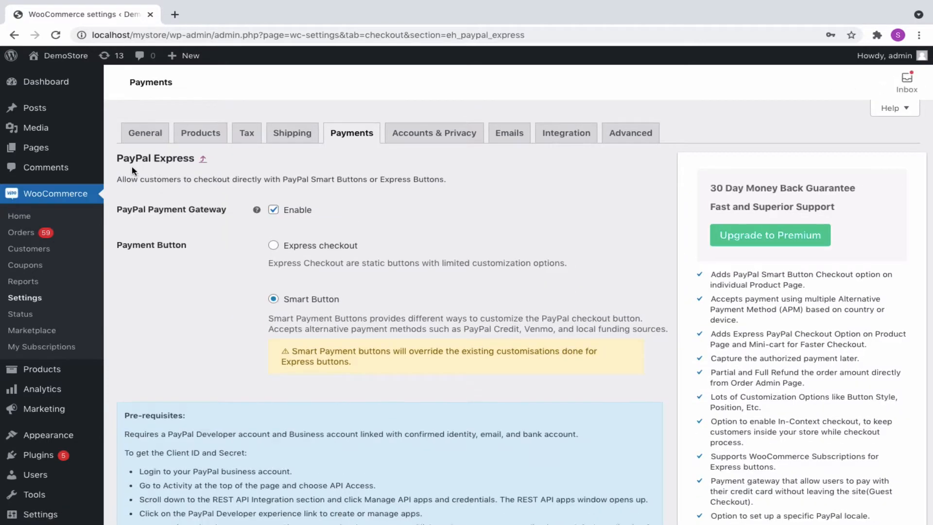
pyautogui.moveTo(175, 171)
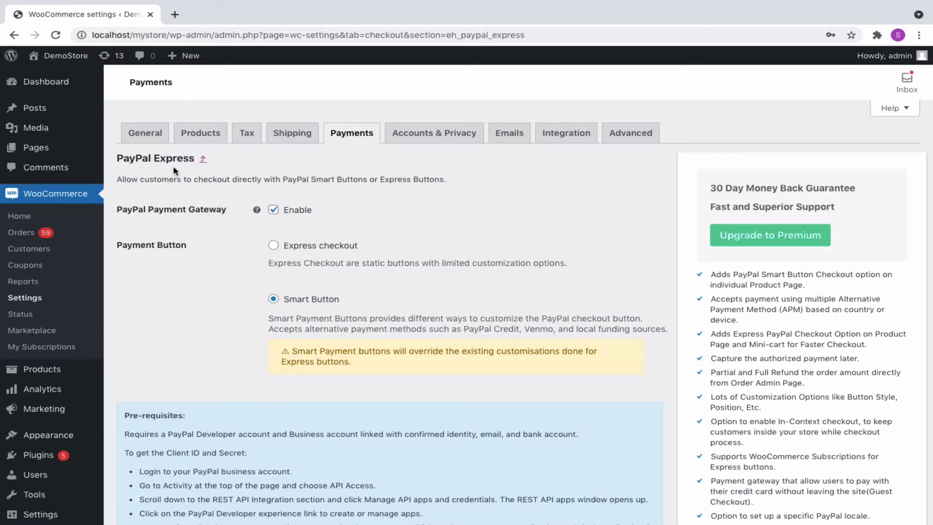
pyautogui.moveTo(188, 232)
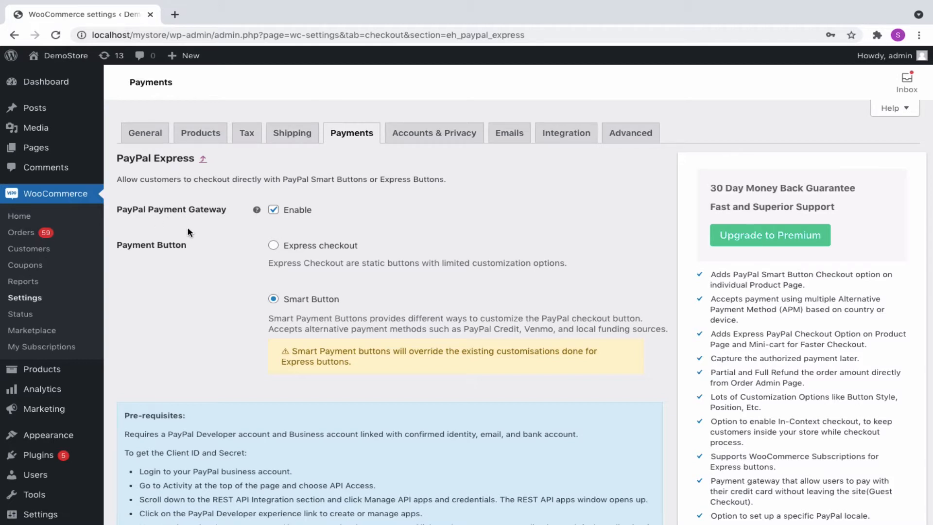
pyautogui.moveTo(295, 307)
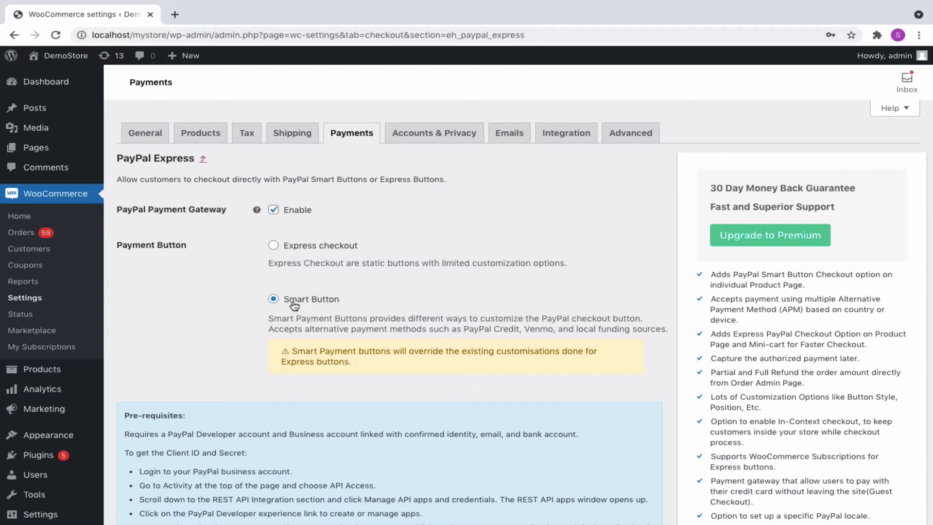
pyautogui.moveTo(332, 309)
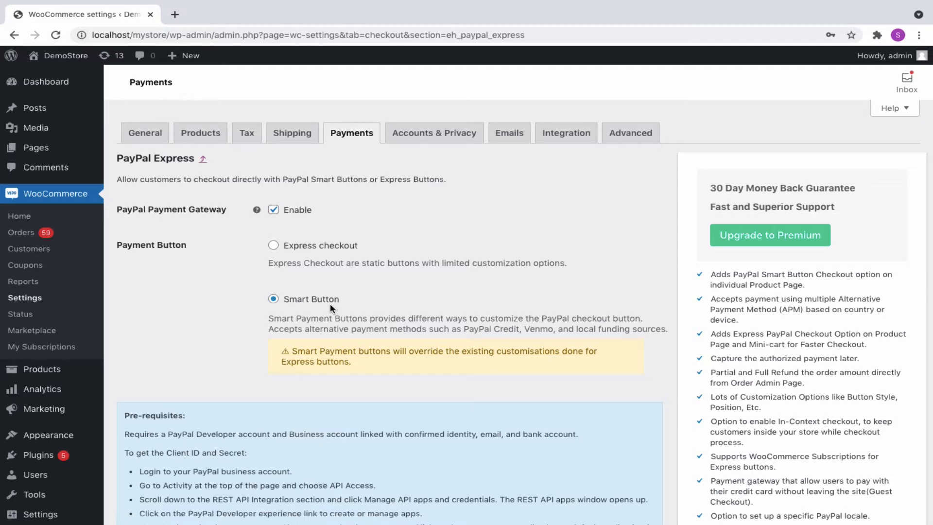
pyautogui.moveTo(273, 303)
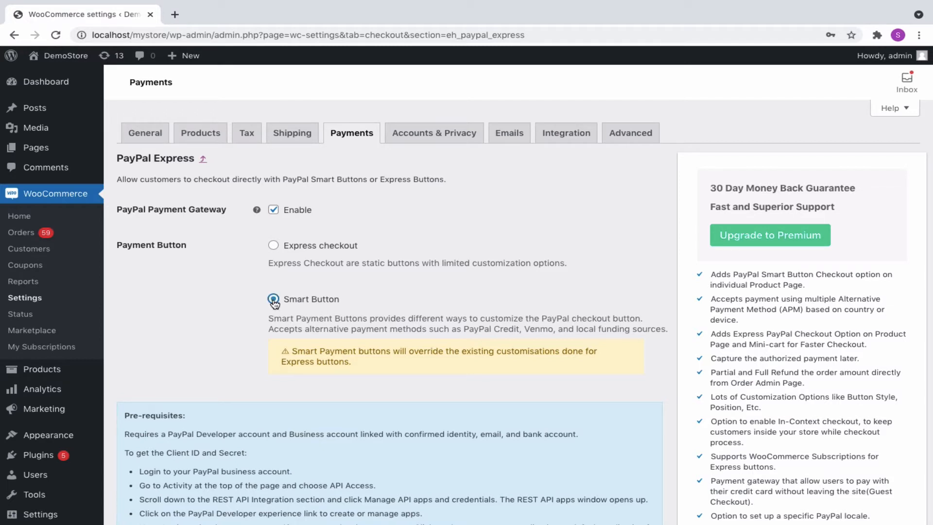
# Scroll down to PayPal Credentials, showing Sandbox environment with empty client ID and secret
pyautogui.scroll(-3)
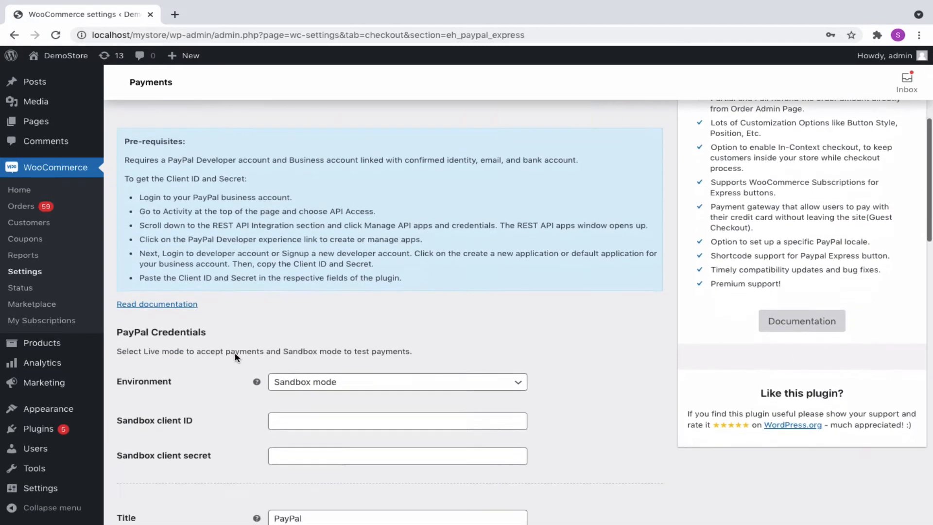
pyautogui.scroll(-3)
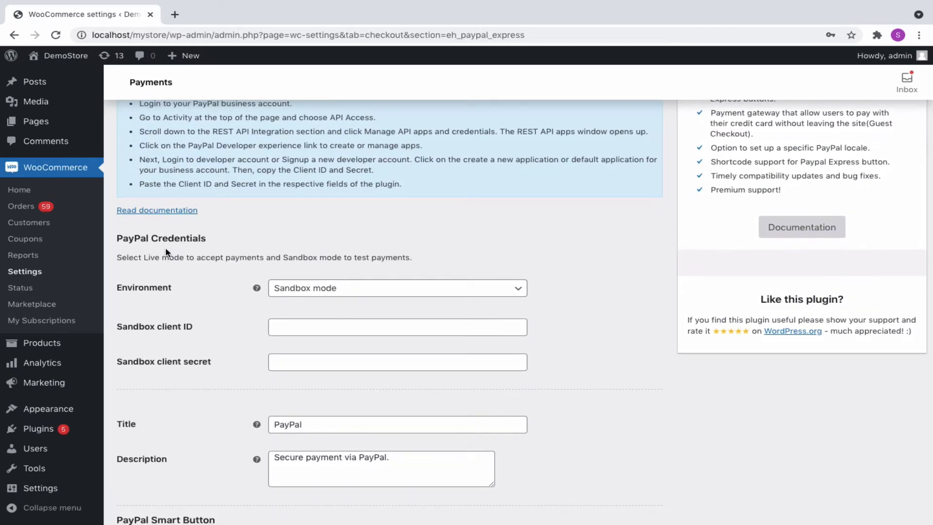
pyautogui.moveTo(177, 251)
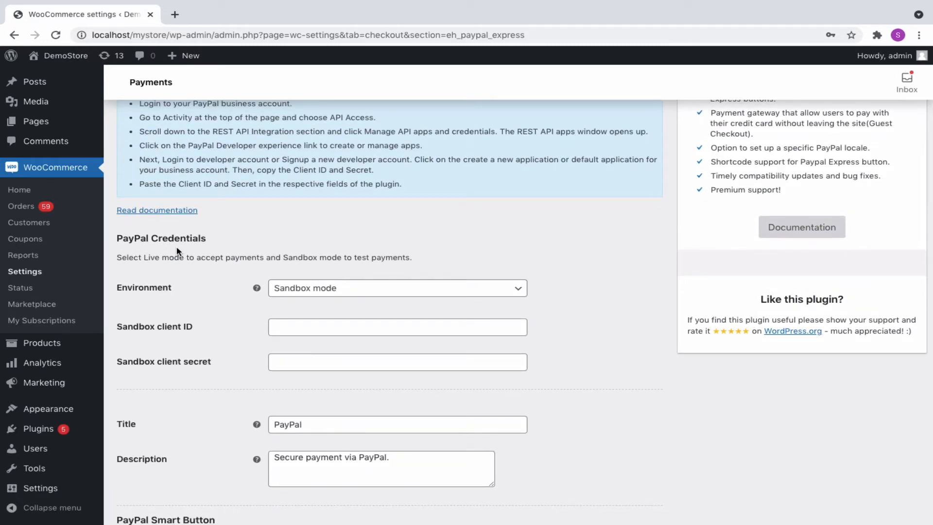
pyautogui.moveTo(175, 339)
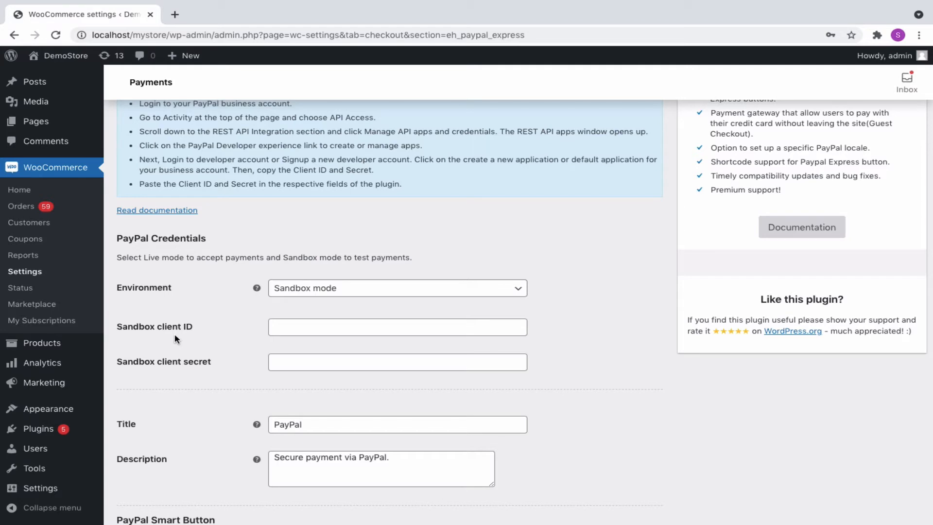
pyautogui.moveTo(177, 379)
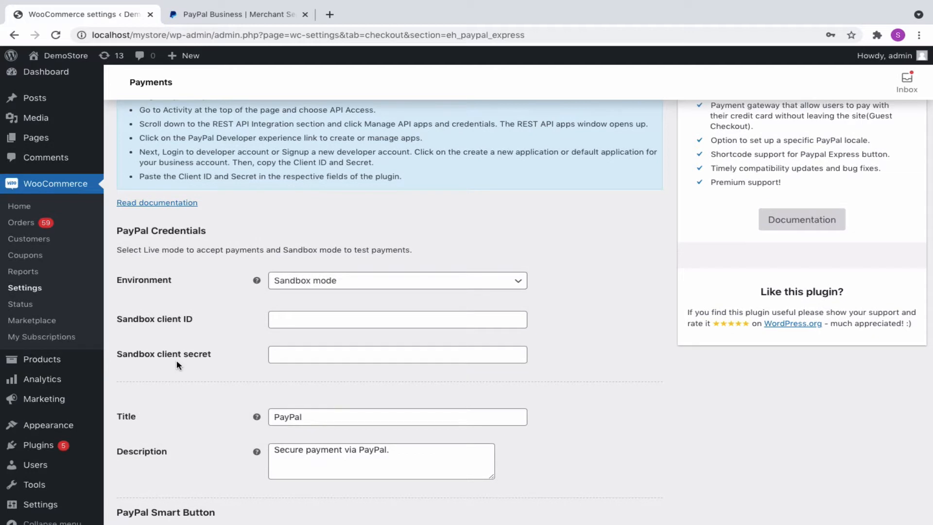
pyautogui.moveTo(211, 73)
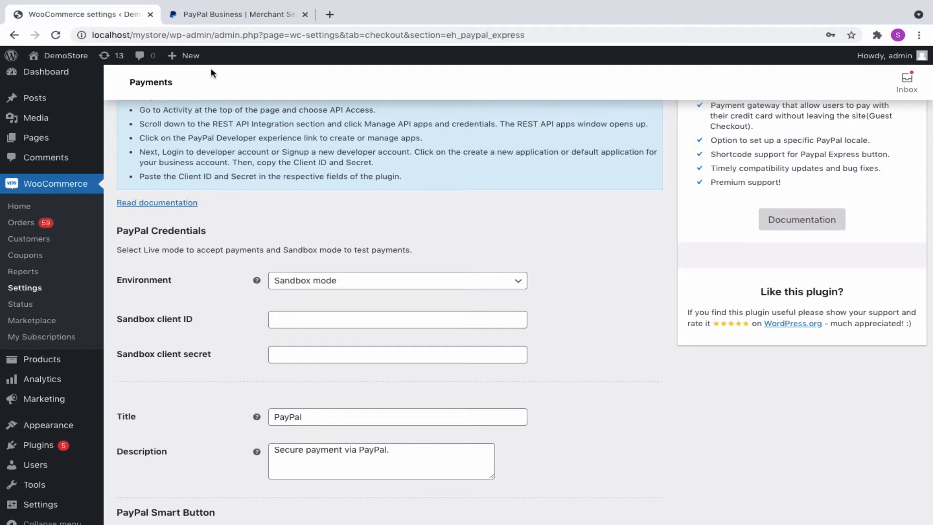
# Log in to the PayPal business account from the PayPal tab with its password
pyautogui.click(232, 14)
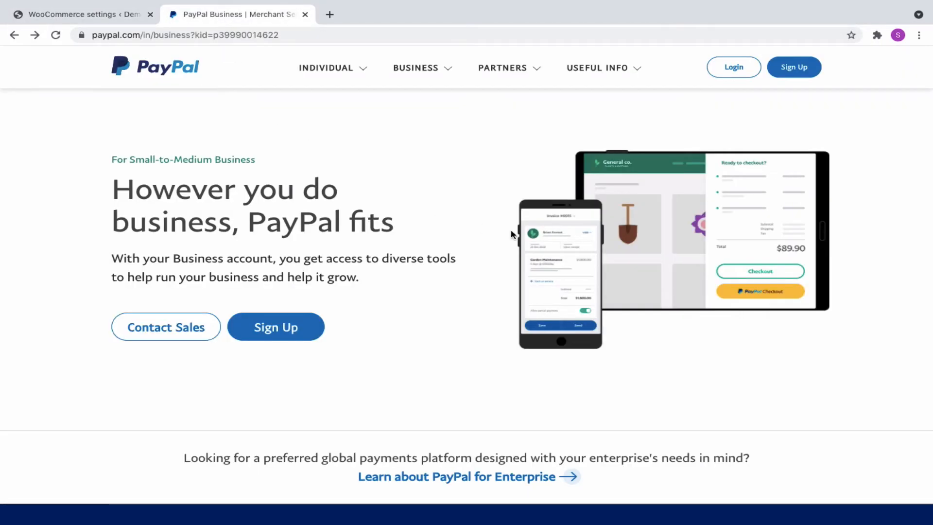
pyautogui.moveTo(794, 67)
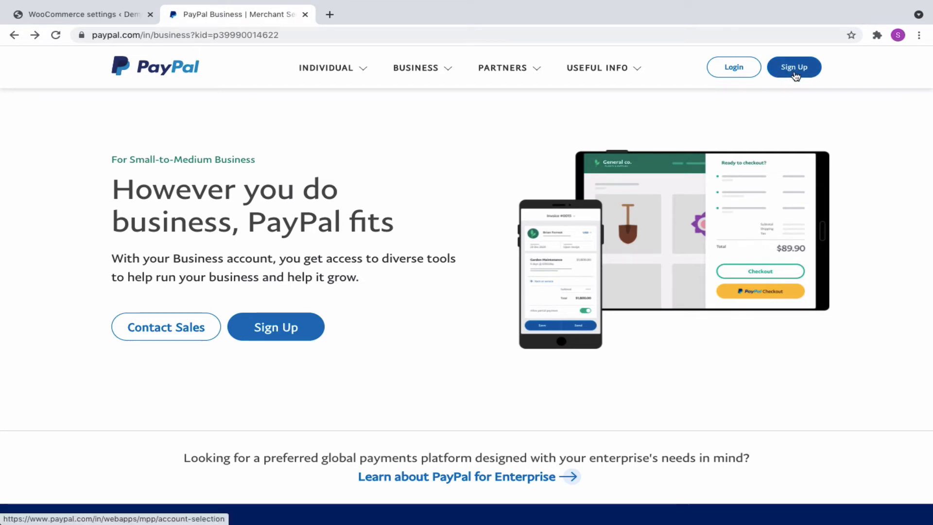
pyautogui.click(733, 67)
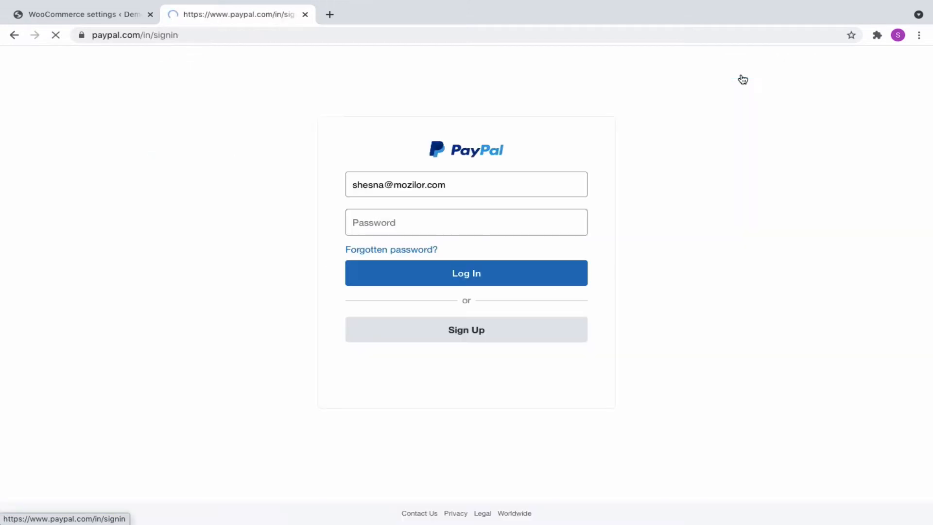
pyautogui.write('password')
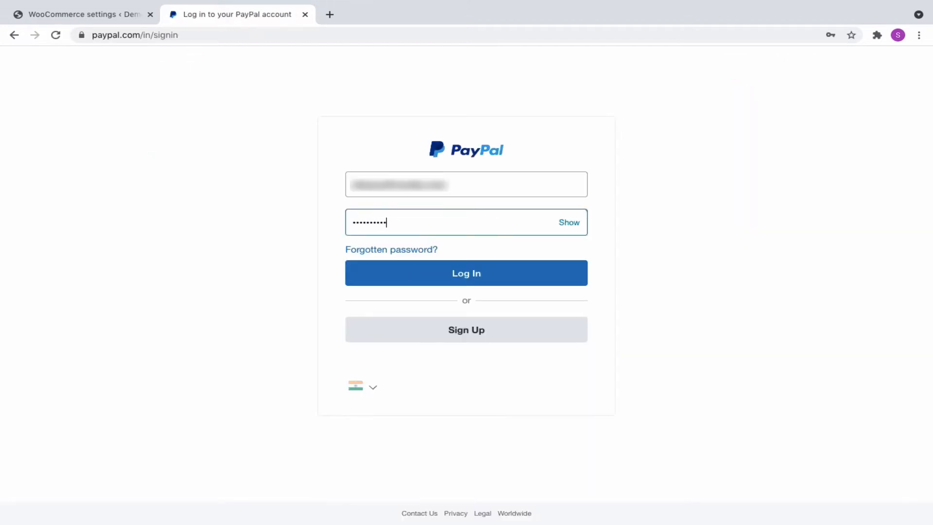
pyautogui.click(466, 272)
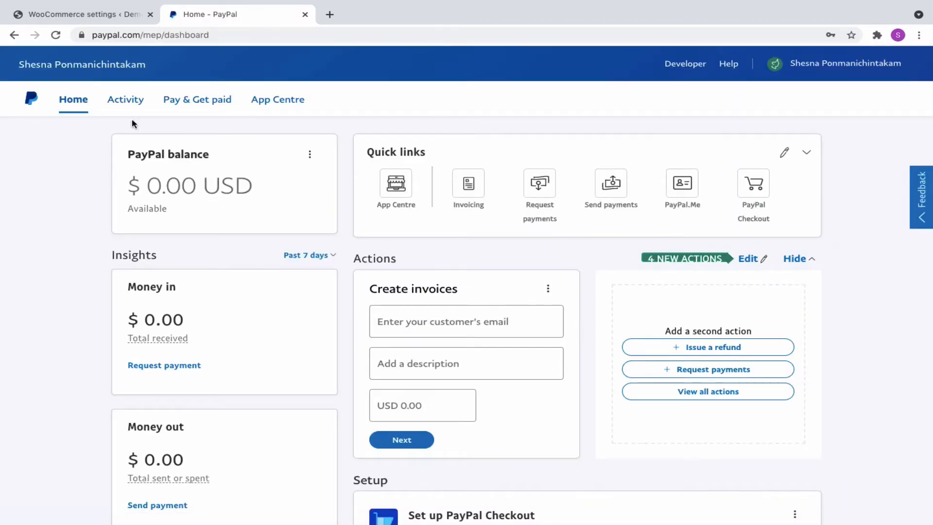
# Navigate through Activity > API access to Manage REST API apps and credentials
pyautogui.click(125, 99)
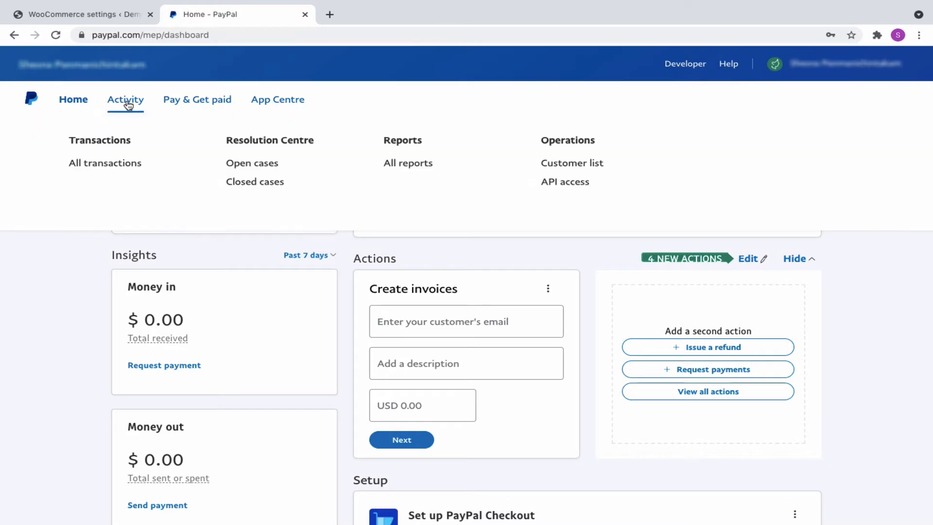
pyautogui.click(564, 182)
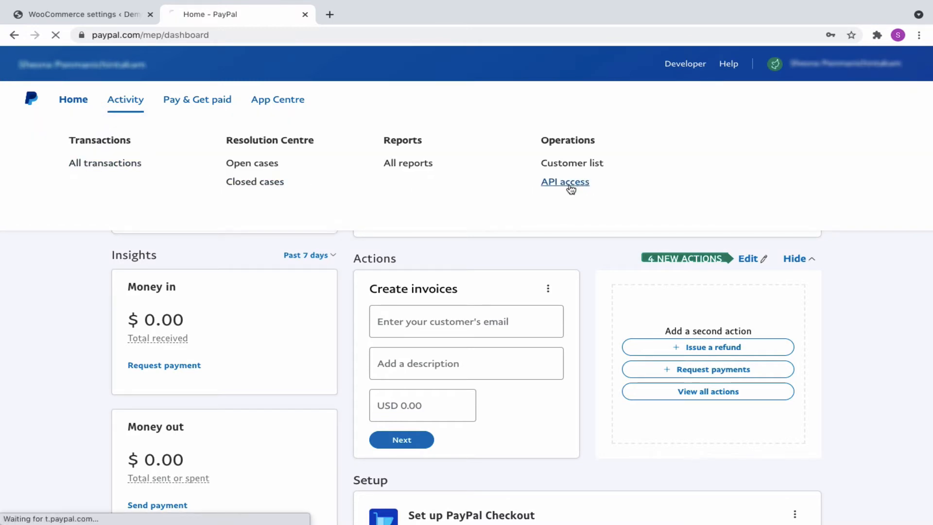
pyautogui.click(564, 181)
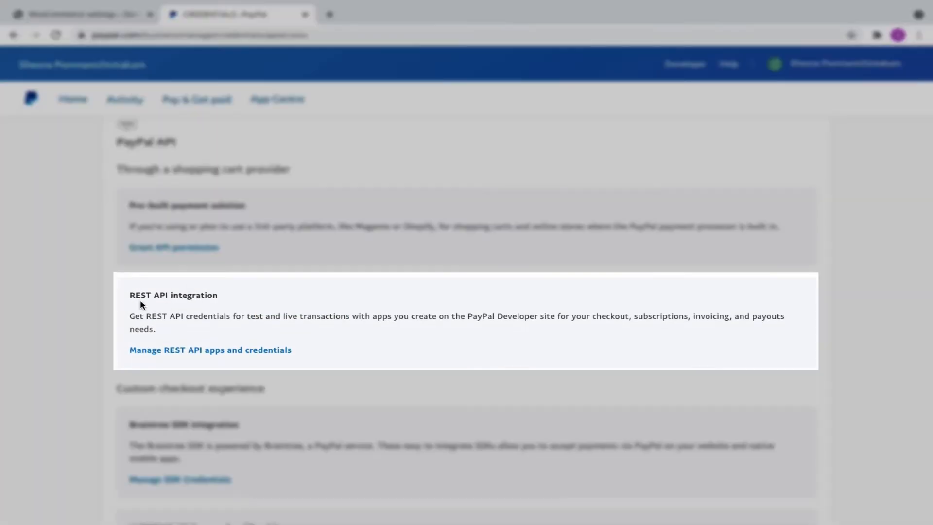
pyautogui.moveTo(156, 358)
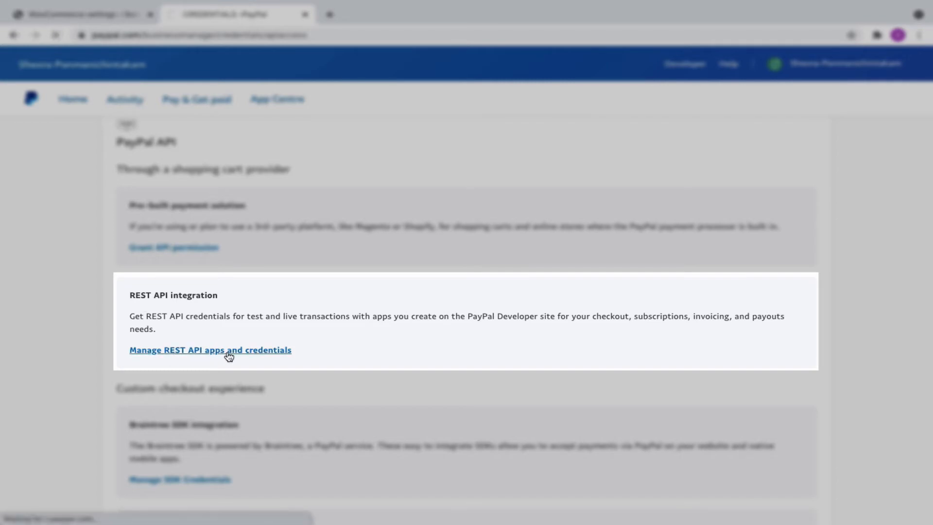
pyautogui.click(209, 349)
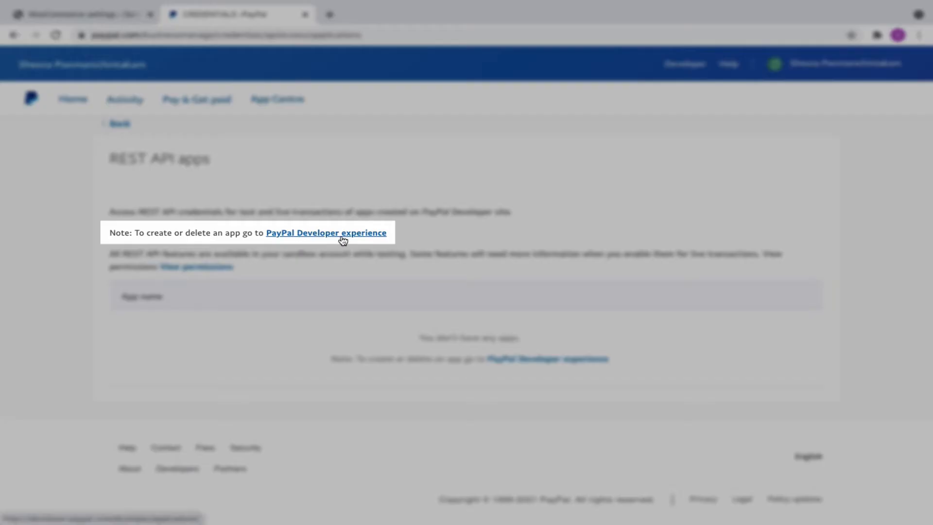
# Create a sandbox merchant REST API app named MyStore in PayPal Developer
pyautogui.click(326, 232)
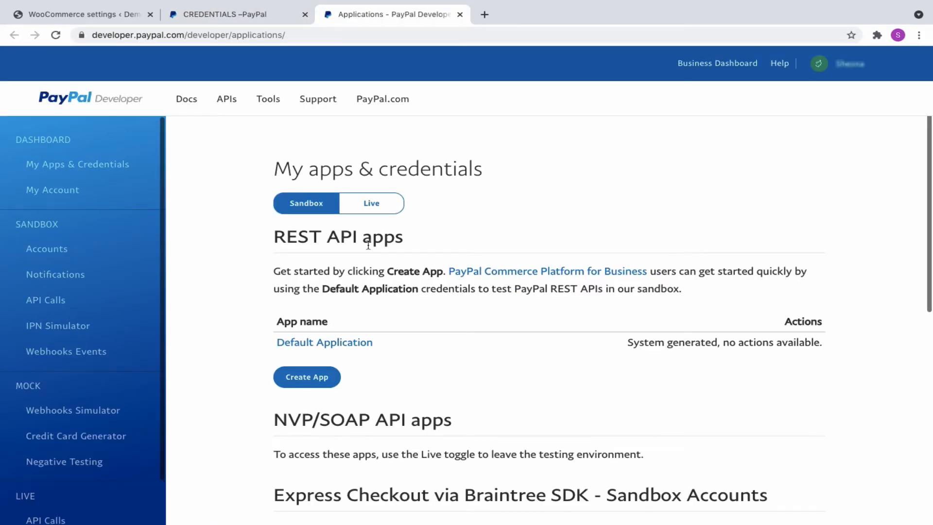
pyautogui.scroll(-3)
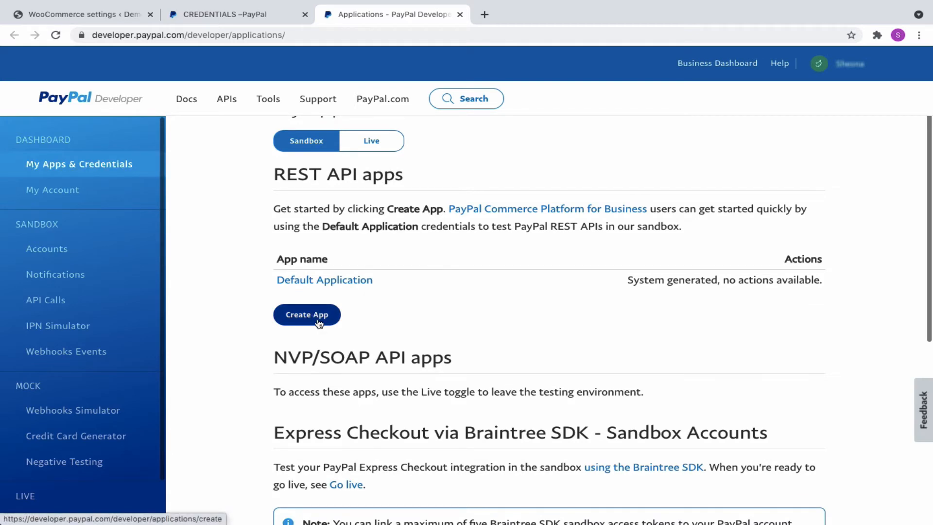
pyautogui.click(306, 314)
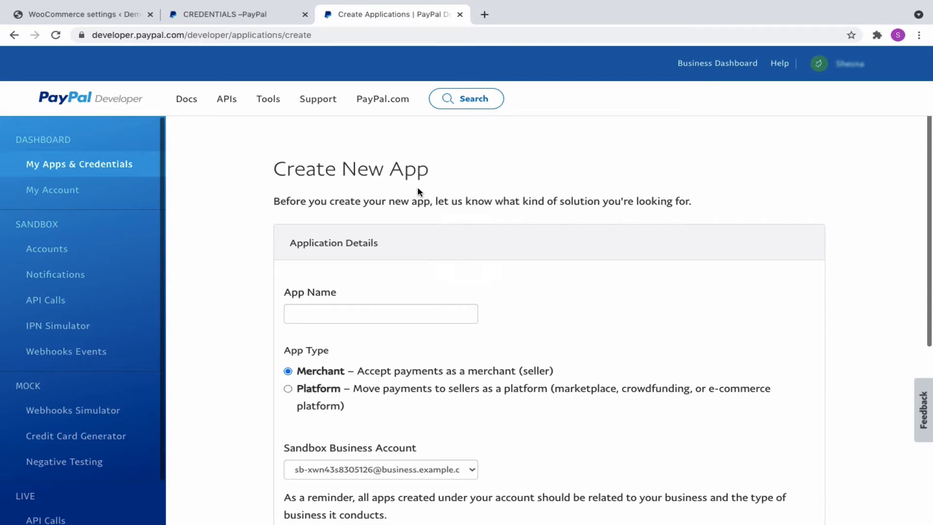
pyautogui.click(380, 236)
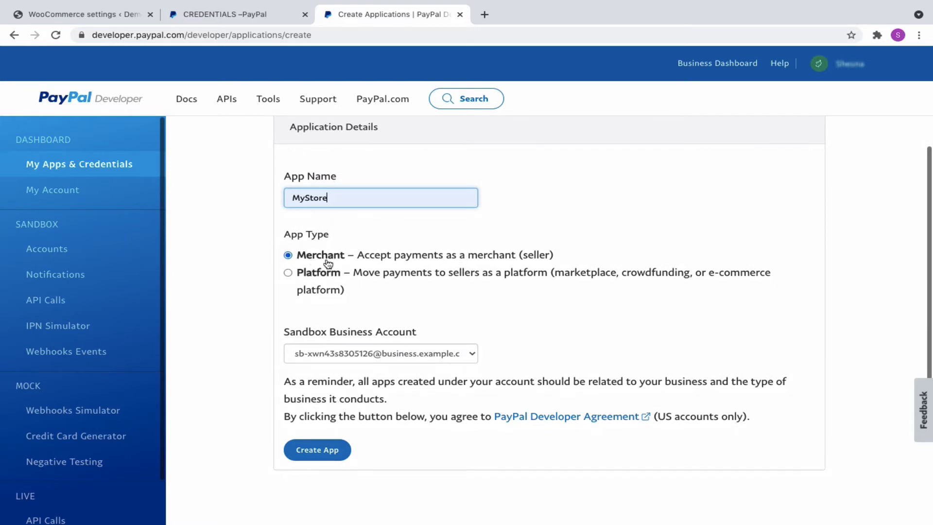
pyautogui.moveTo(335, 282)
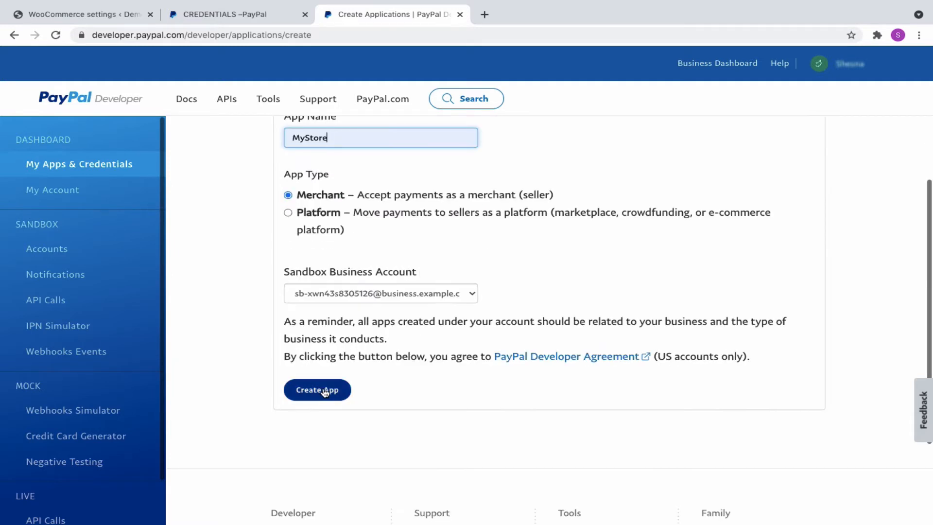
pyautogui.click(317, 390)
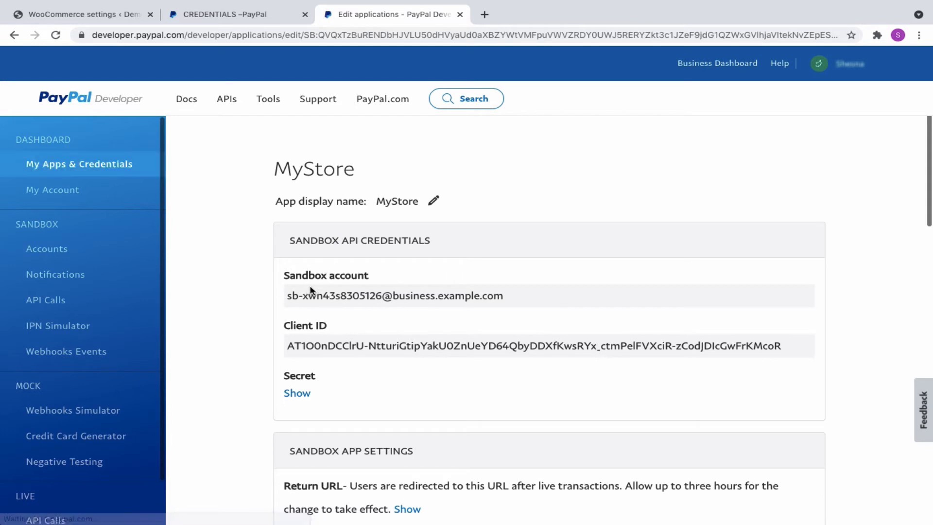
pyautogui.moveTo(326, 337)
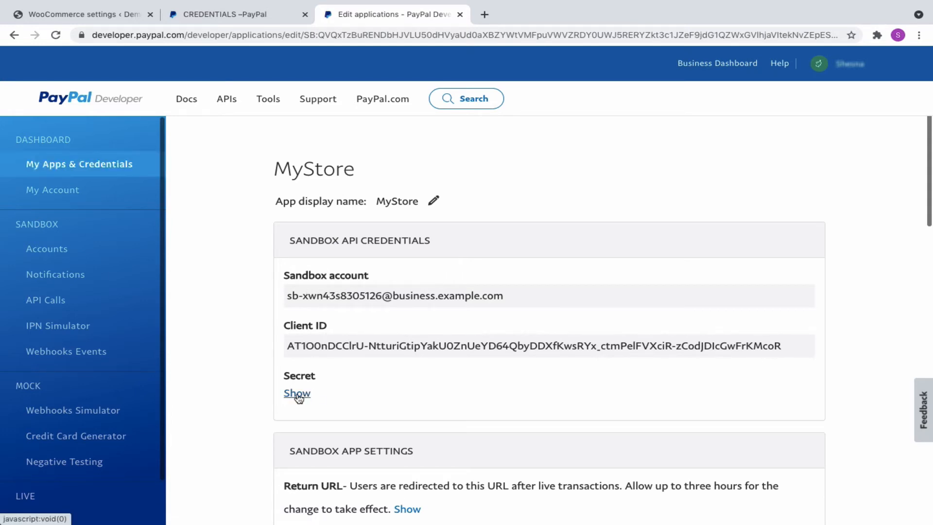
# Reveal and copy the MyStore sandbox client secret for the WooCommerce fields
pyautogui.click(296, 392)
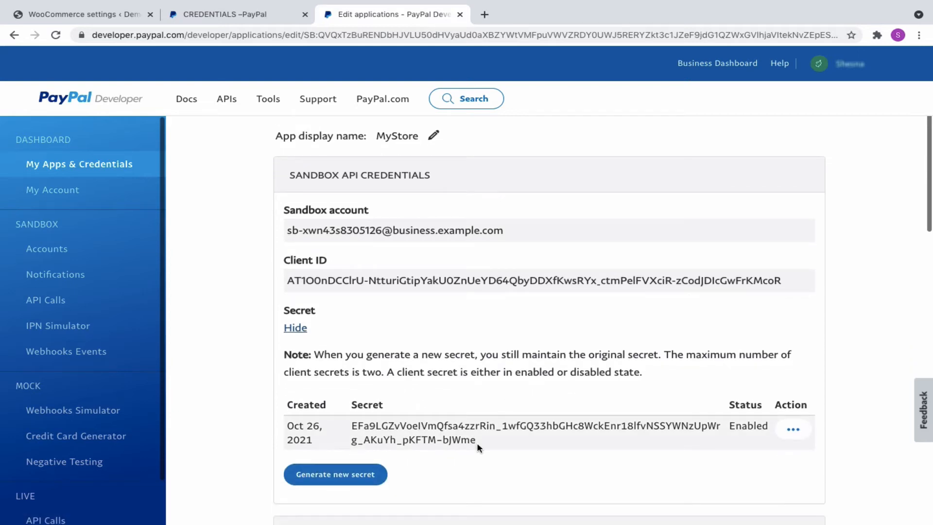
pyautogui.click(83, 15)
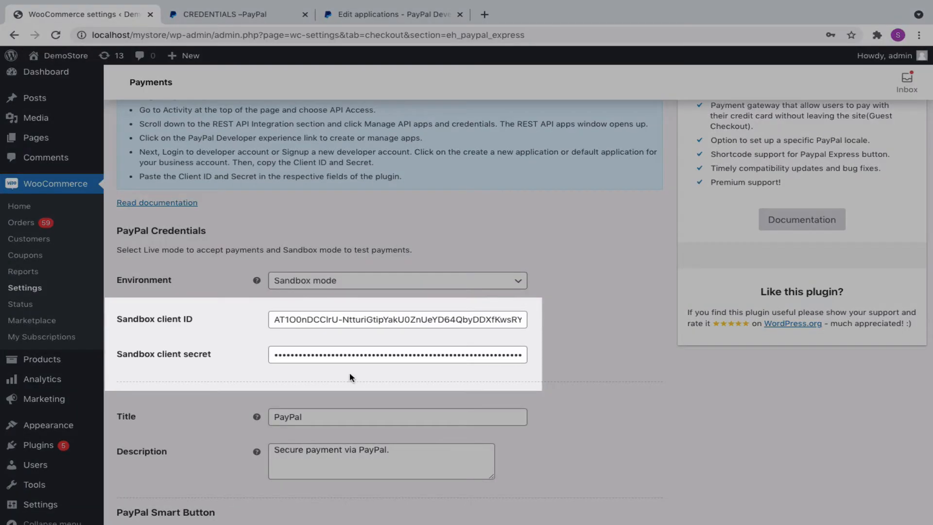
pyautogui.scroll(-3)
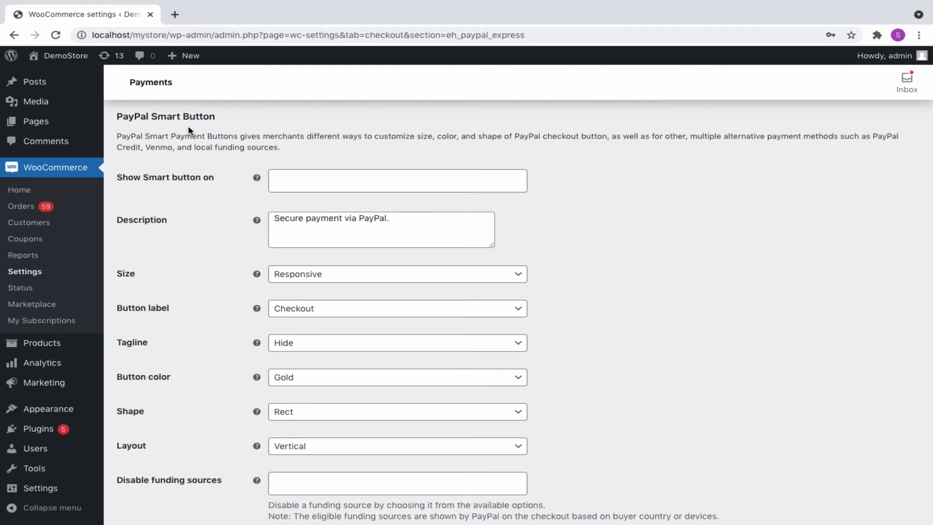
pyautogui.moveTo(243, 190)
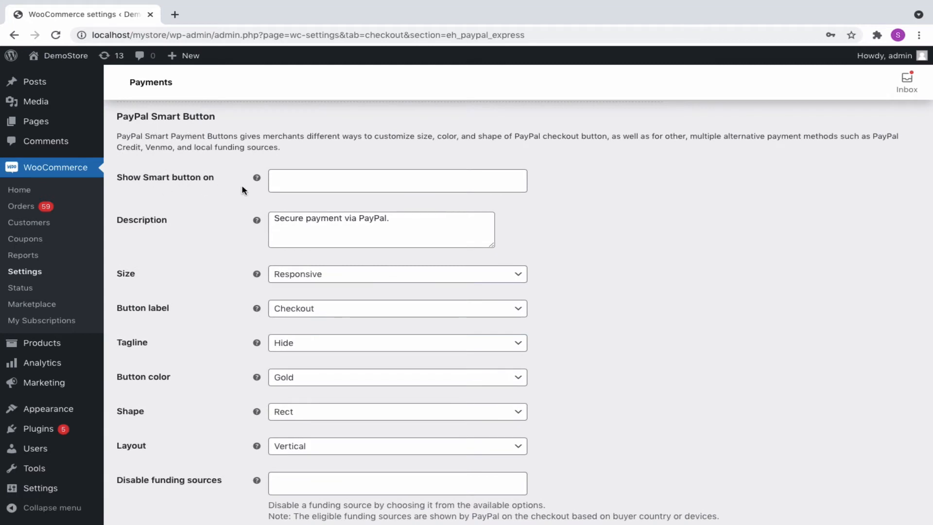
# Show the Smart Button on Cart and Checkout pages, reviewing its description and size
pyautogui.click(397, 180)
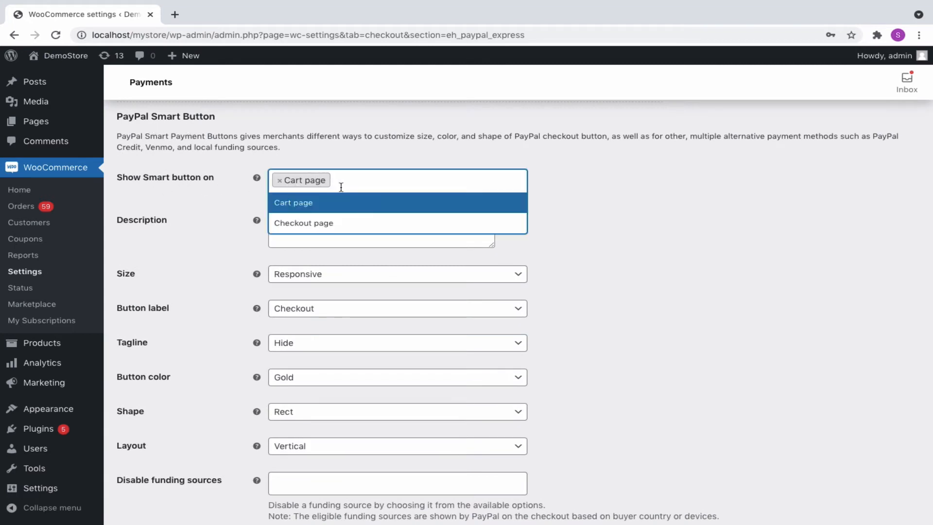
pyautogui.click(303, 223)
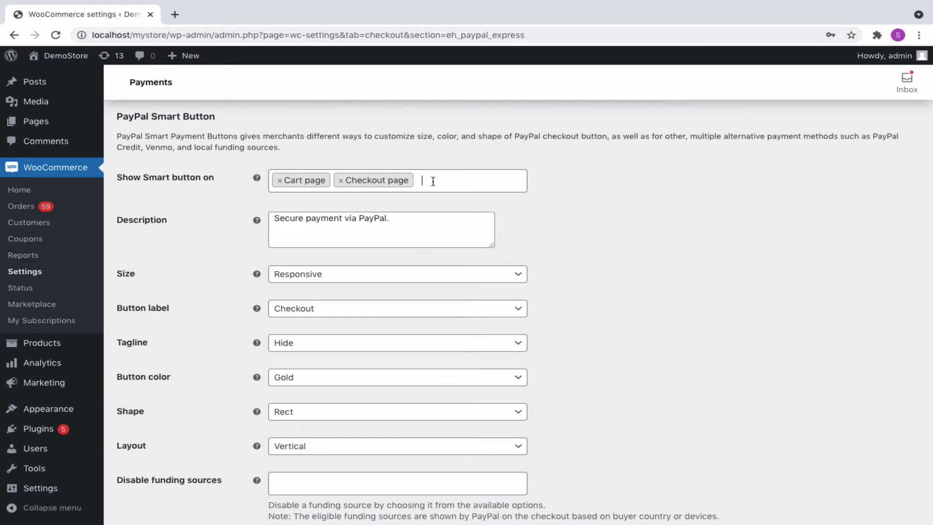
pyautogui.click(397, 308)
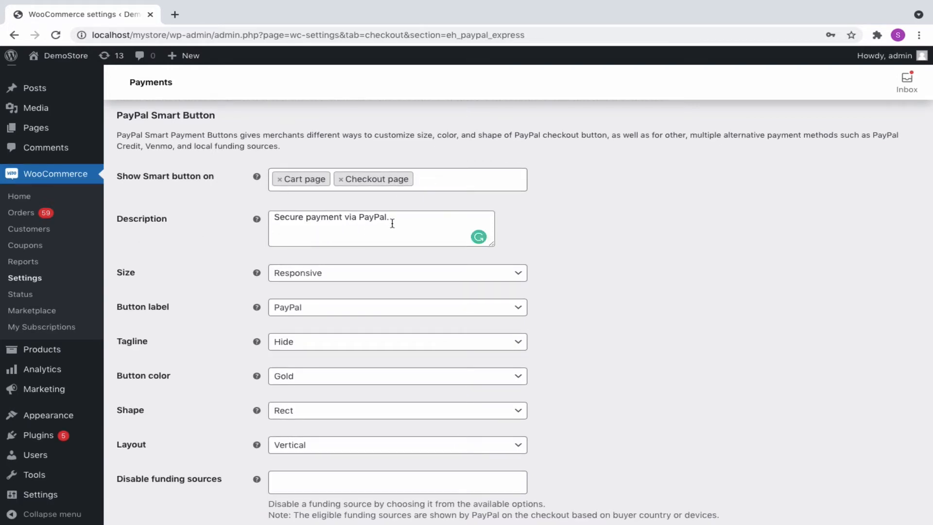
pyautogui.click(377, 223)
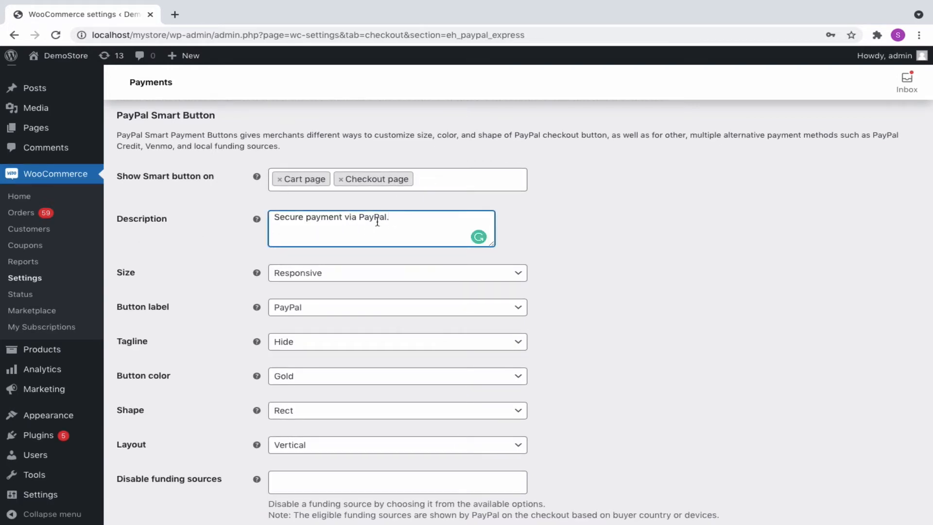
pyautogui.click(397, 273)
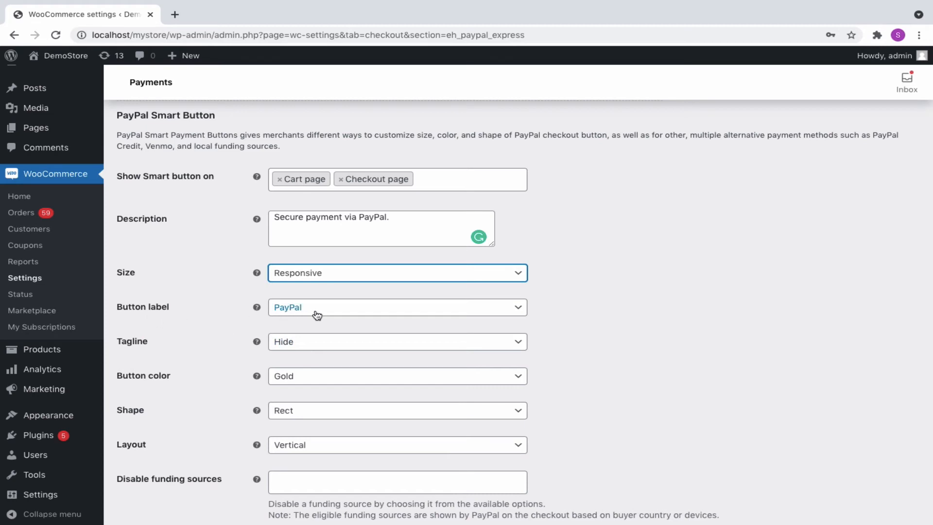
pyautogui.click(397, 307)
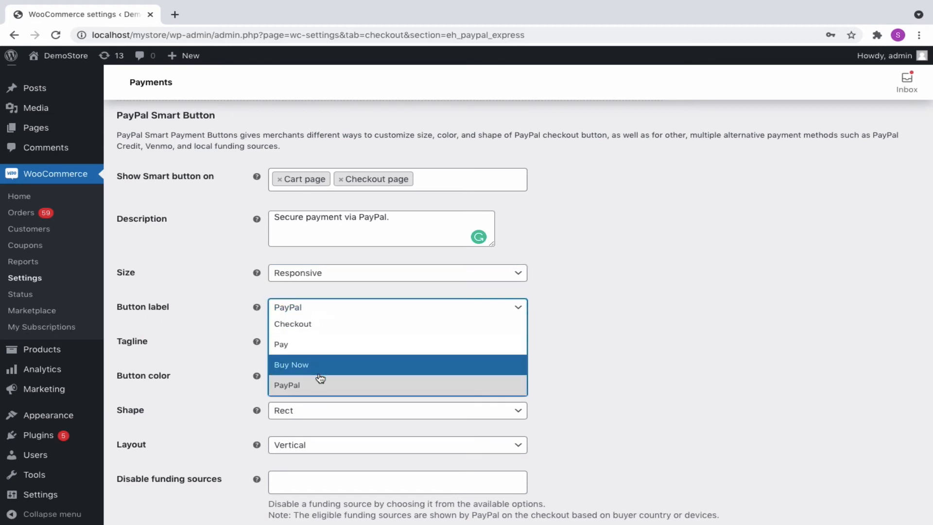
pyautogui.click(287, 384)
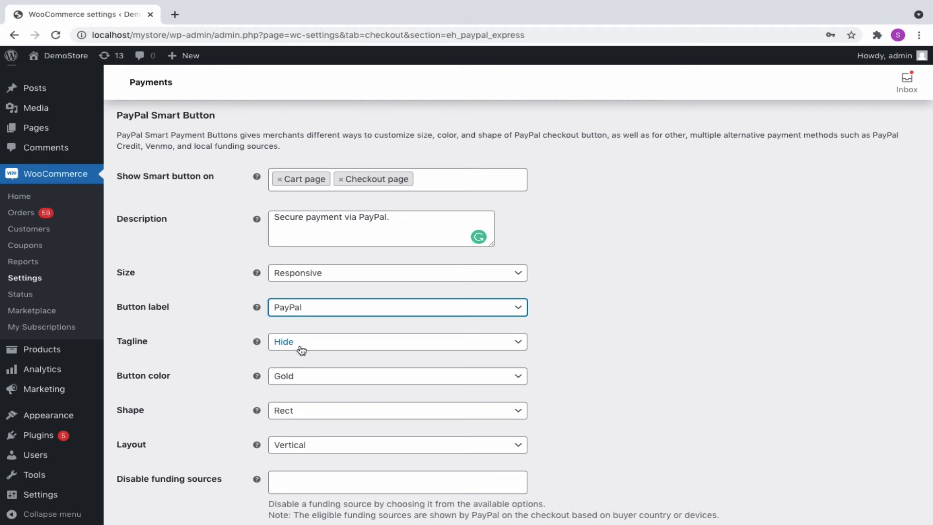
pyautogui.click(256, 350)
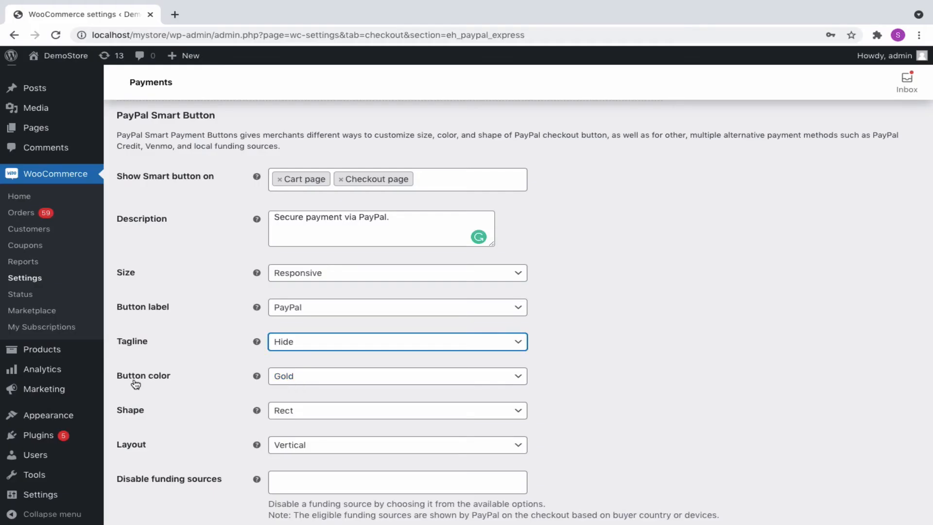
pyautogui.click(256, 375)
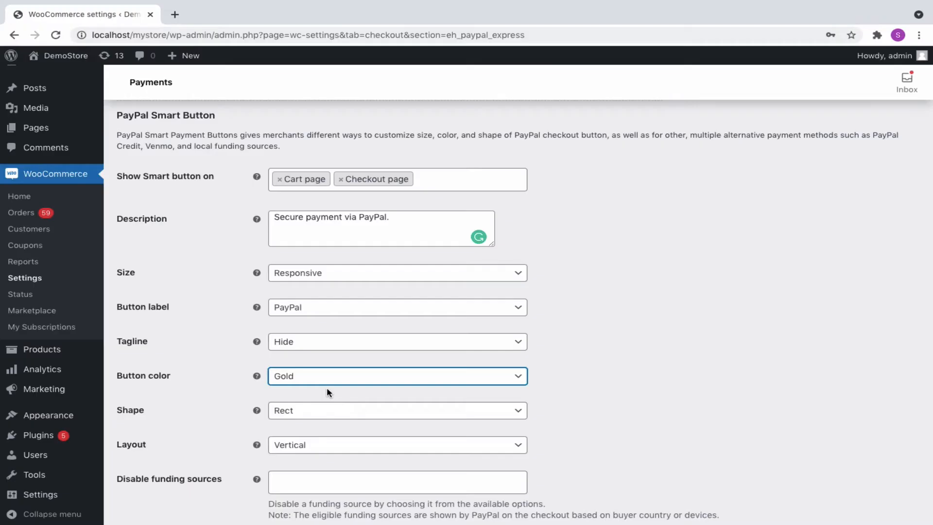
pyautogui.click(396, 410)
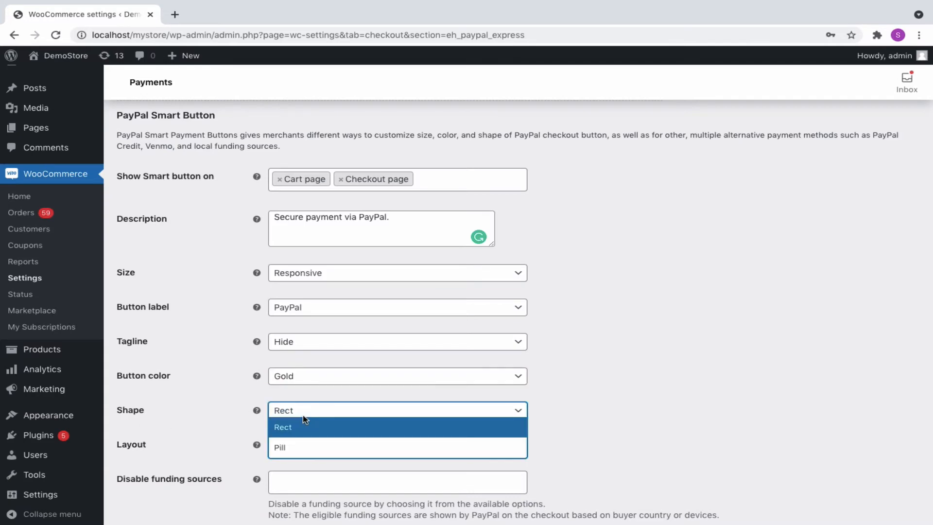
pyautogui.click(256, 410)
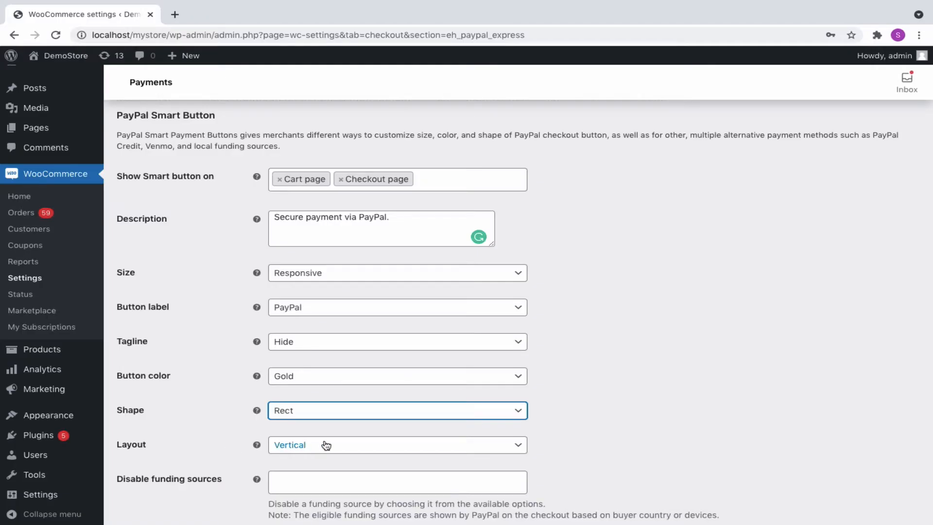
pyautogui.click(256, 445)
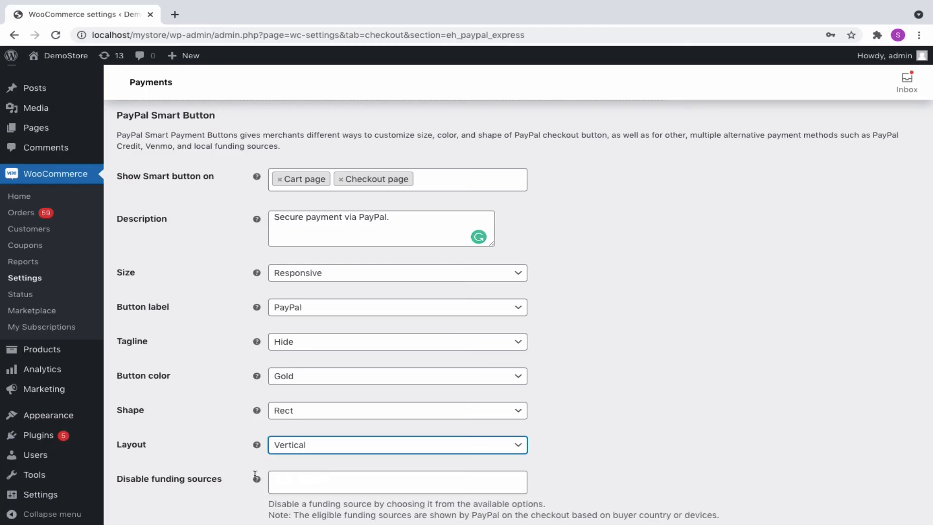
pyautogui.moveTo(226, 493)
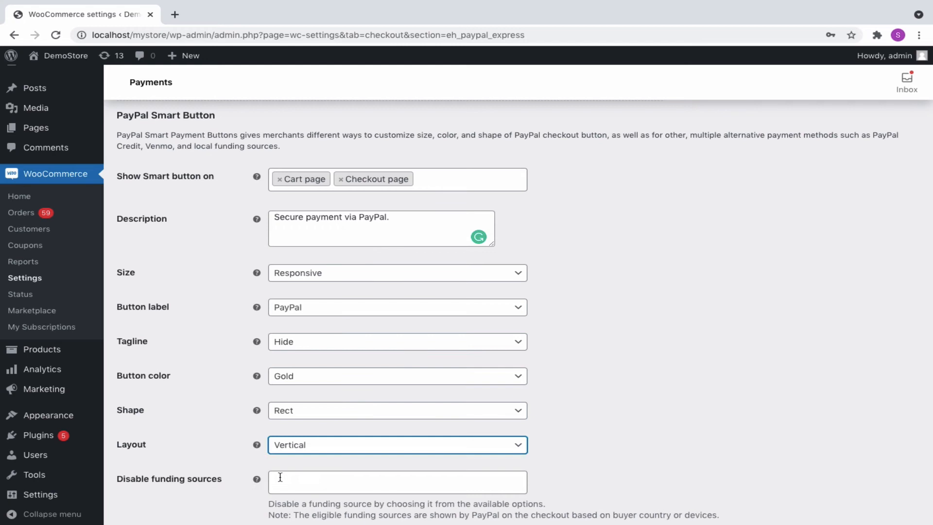
pyautogui.click(397, 482)
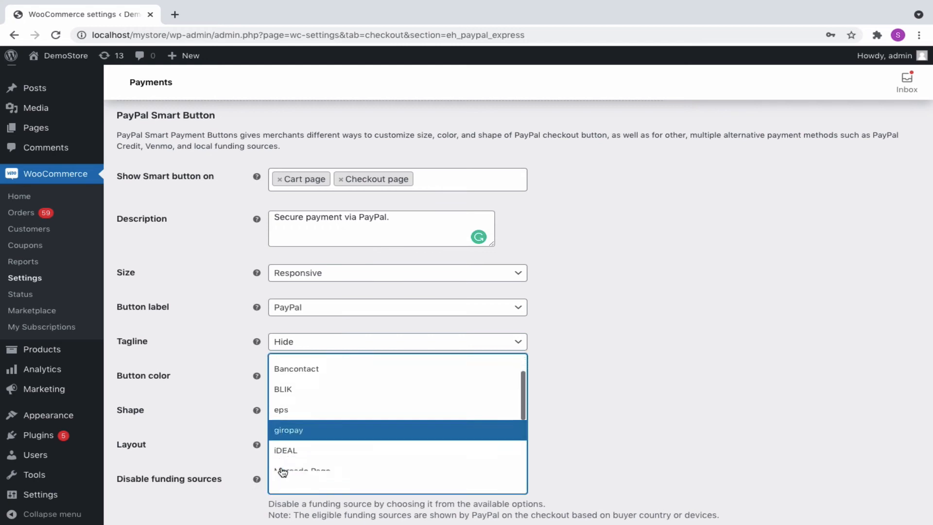
pyautogui.scroll(-3)
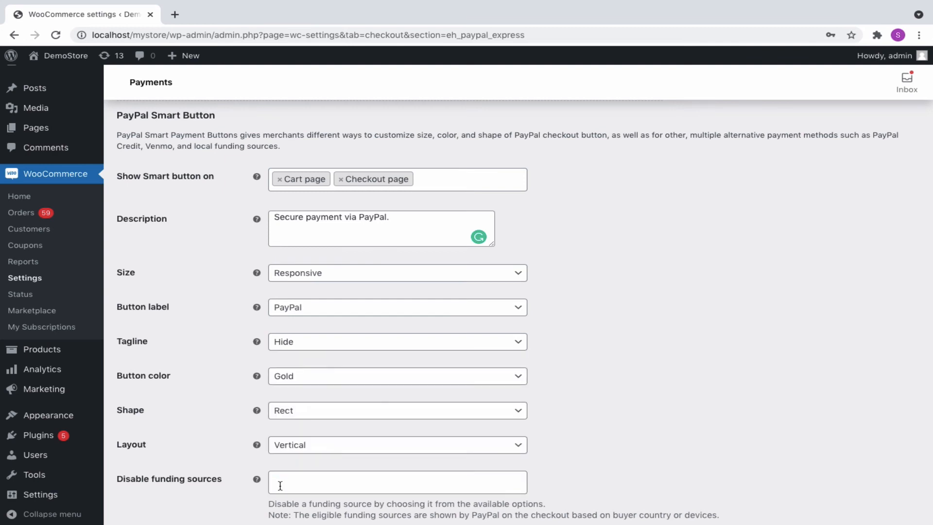
pyautogui.scroll(-3)
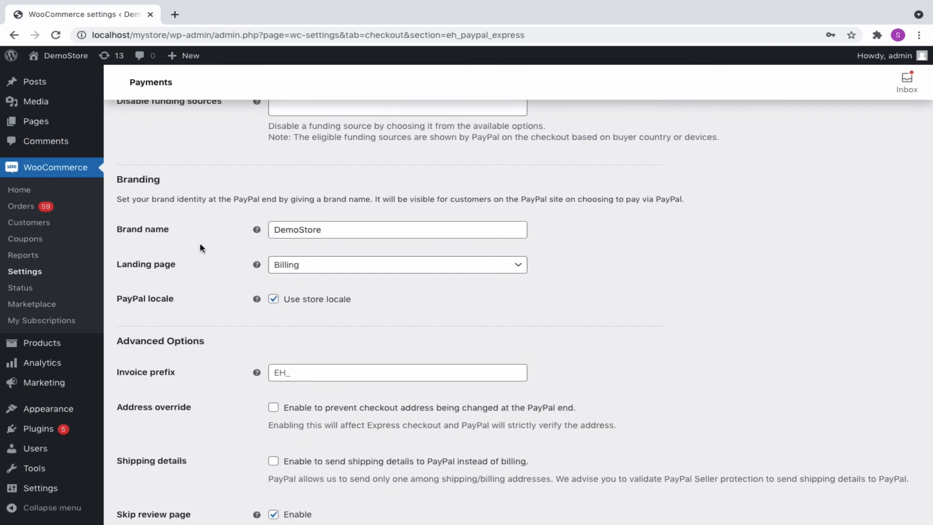
pyautogui.moveTo(191, 353)
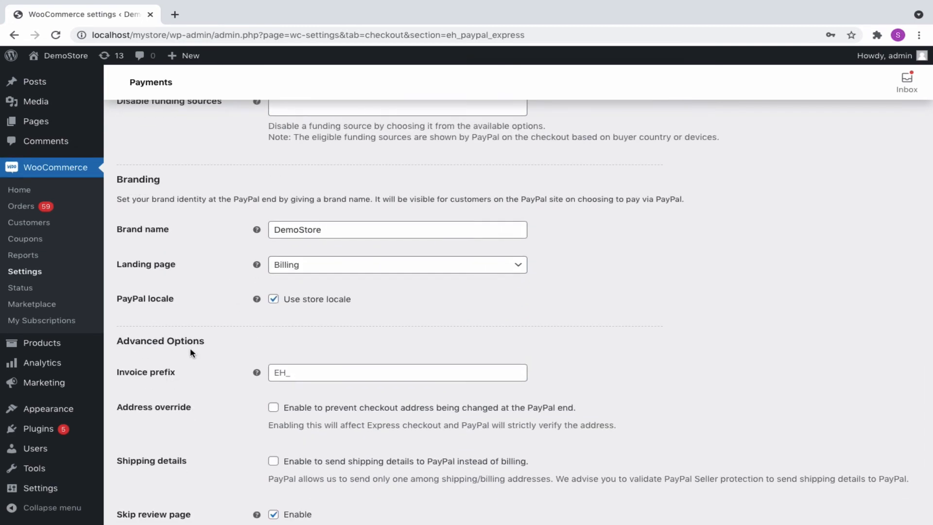
# Save the PayPal Express settings with Save changes at the bottom of the page
pyautogui.scroll(-3)
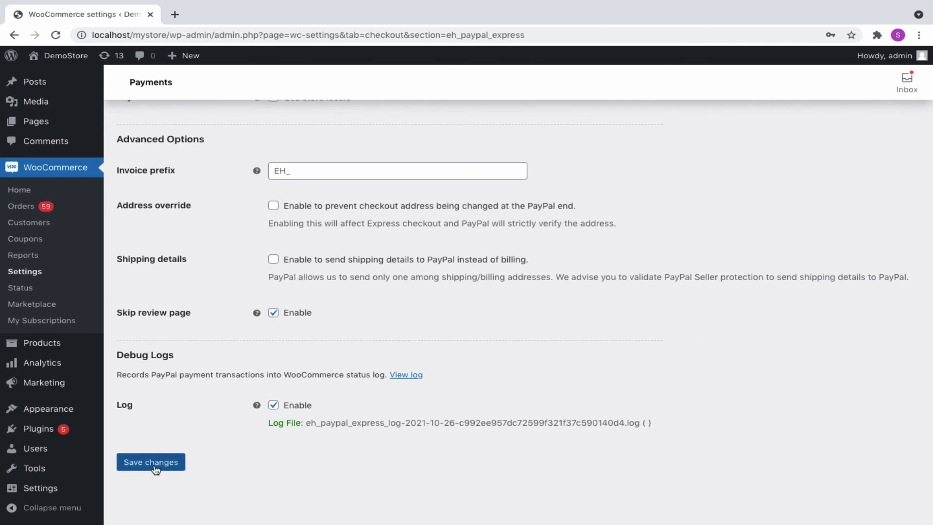
pyautogui.click(151, 461)
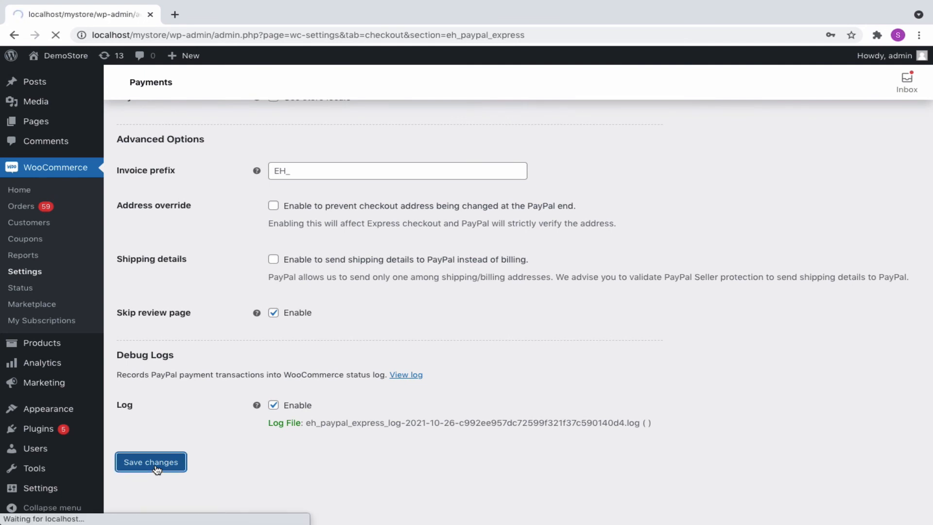
pyautogui.click(151, 461)
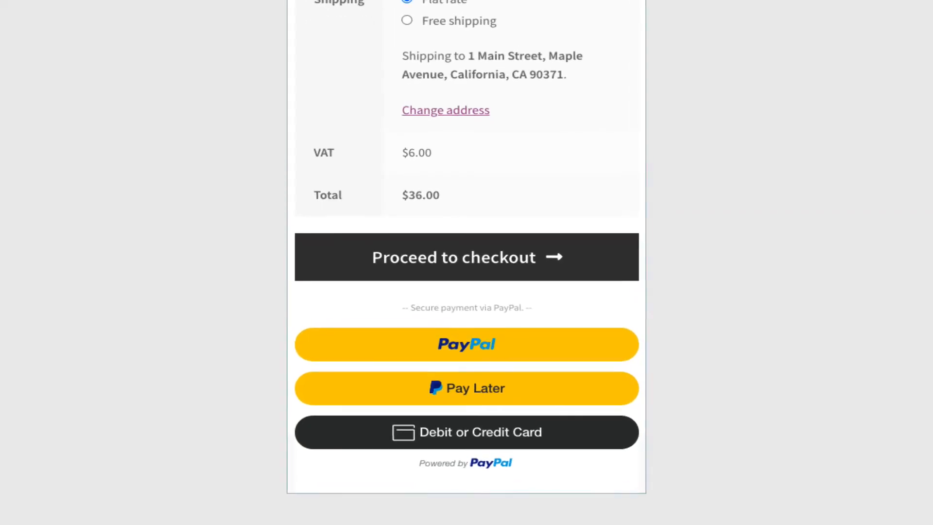
# Scroll the cart page to view the PayPal, SEPA, giropay, Sofort and card buttons
pyautogui.scroll(-3)
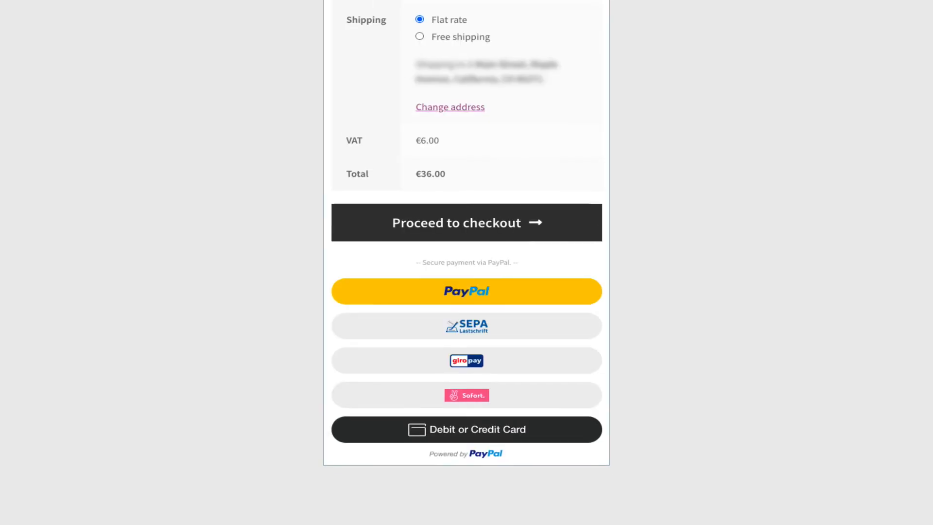
pyautogui.scroll(-3)
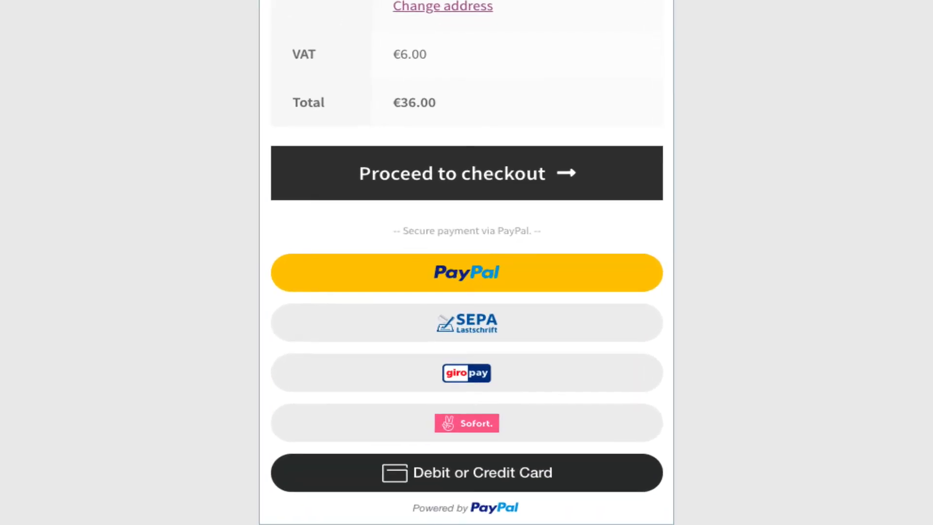